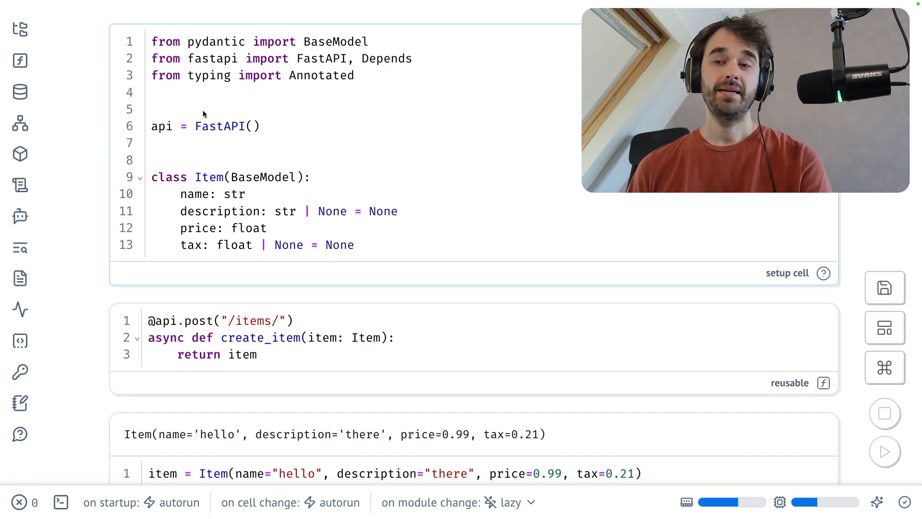
mouse_move(198, 87)
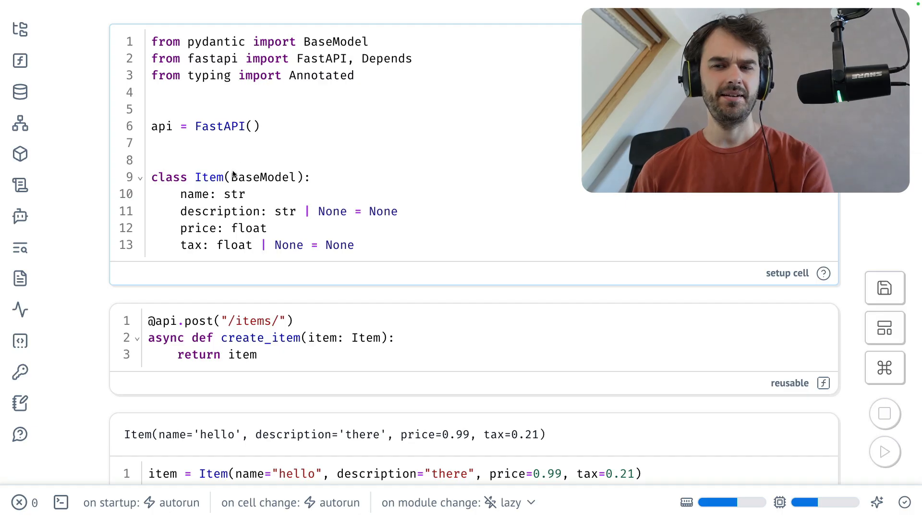
mouse_move(431, 176)
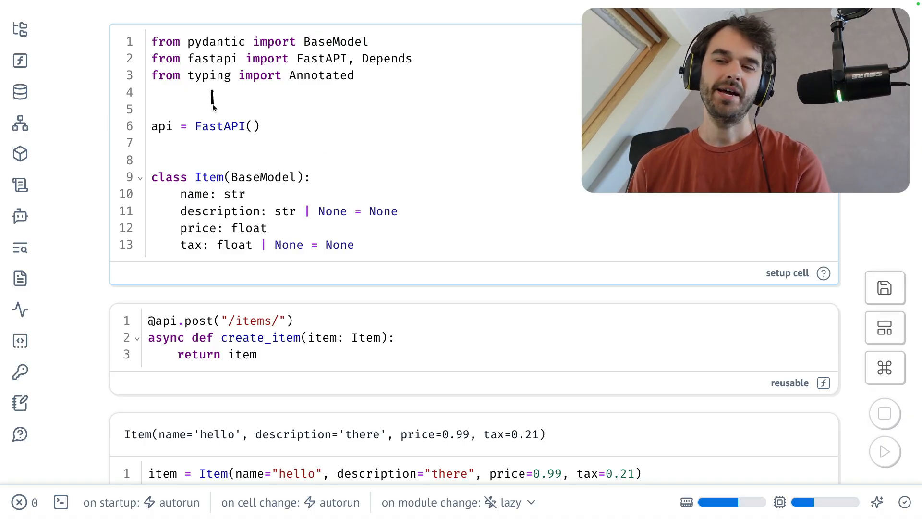
mouse_move(241, 100)
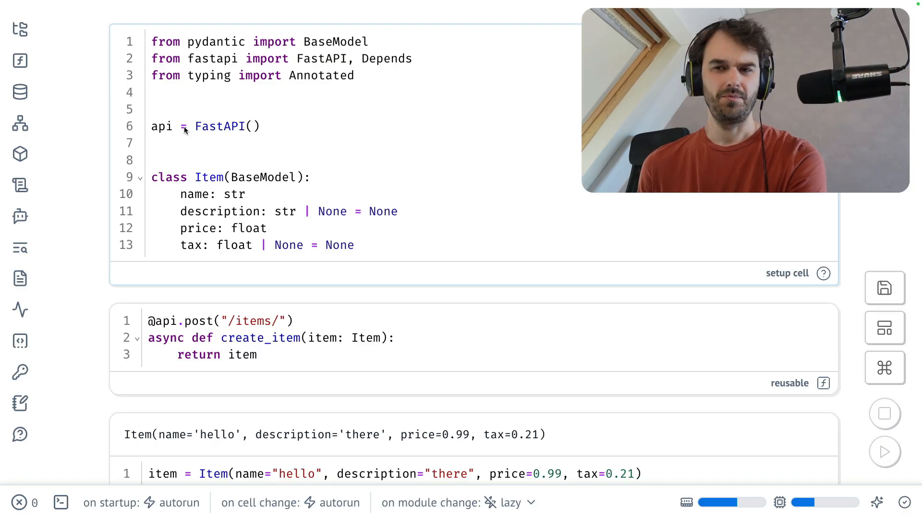
mouse_move(80, 102)
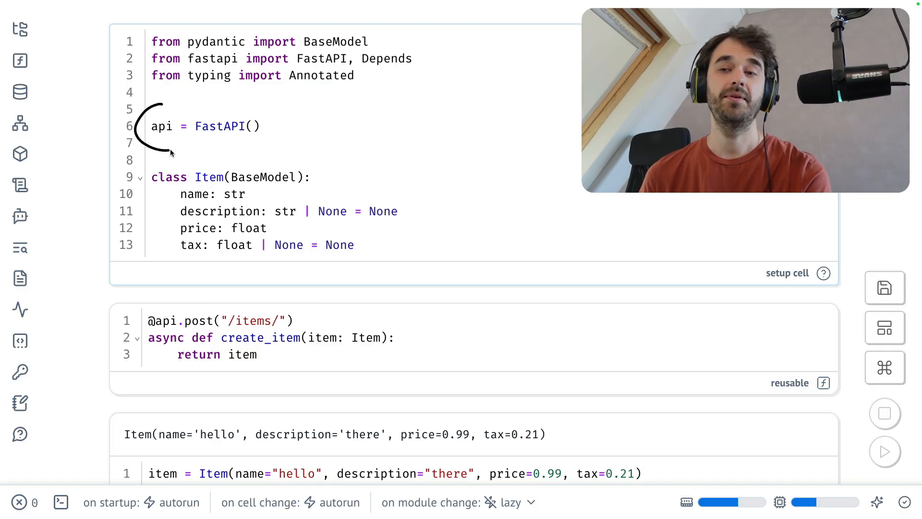
mouse_move(228, 305)
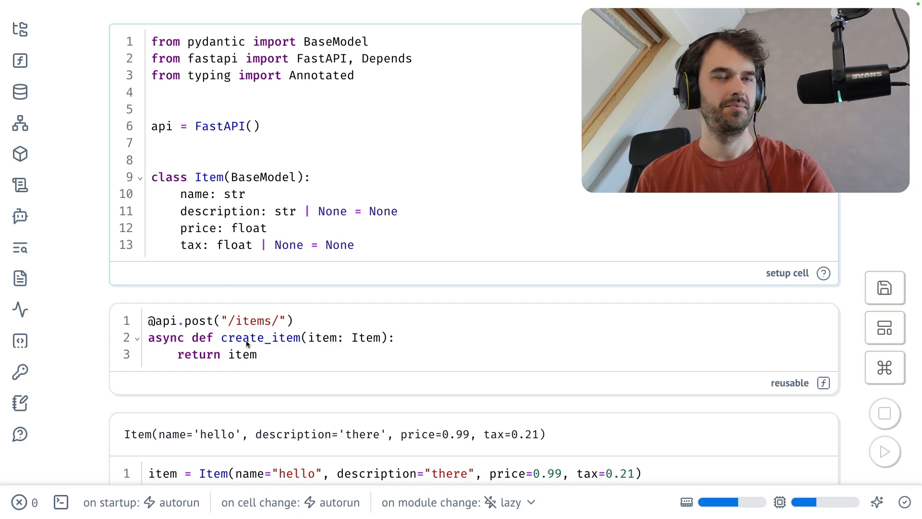
mouse_move(157, 378)
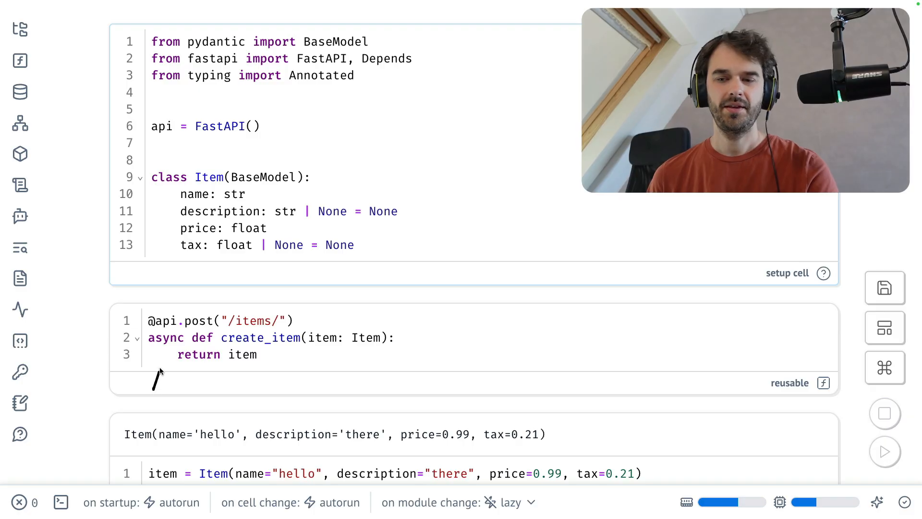
mouse_move(464, 293)
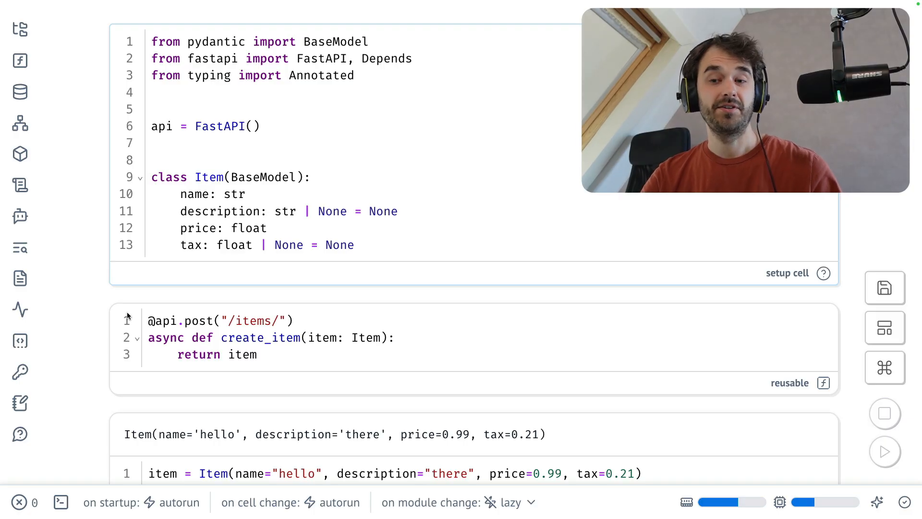
scroll(down, 3)
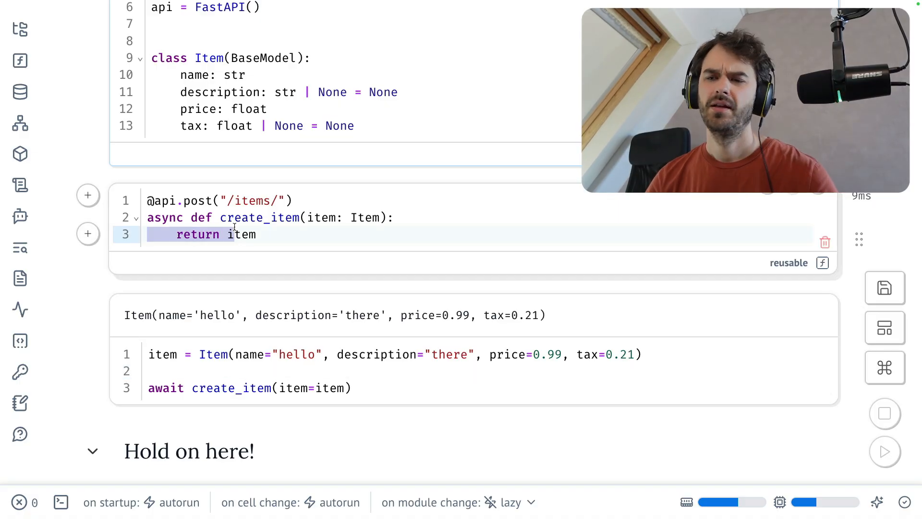
text(dict()
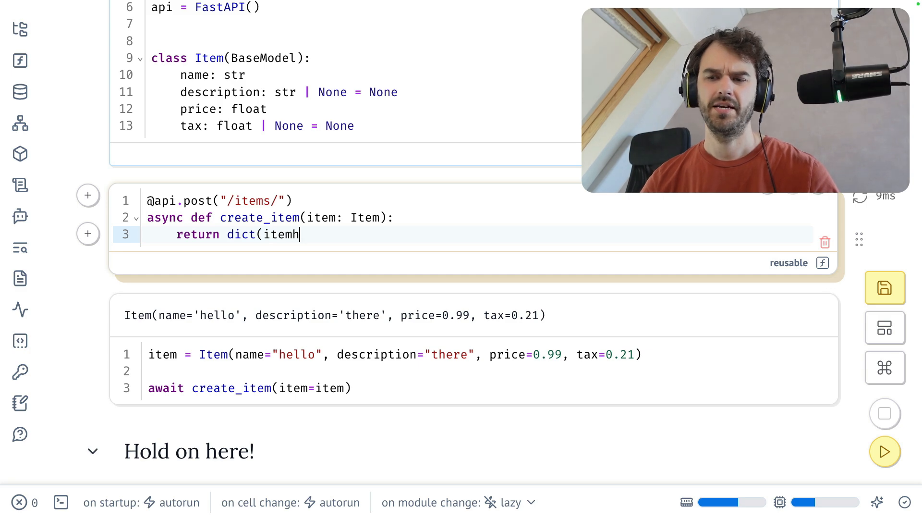
text())
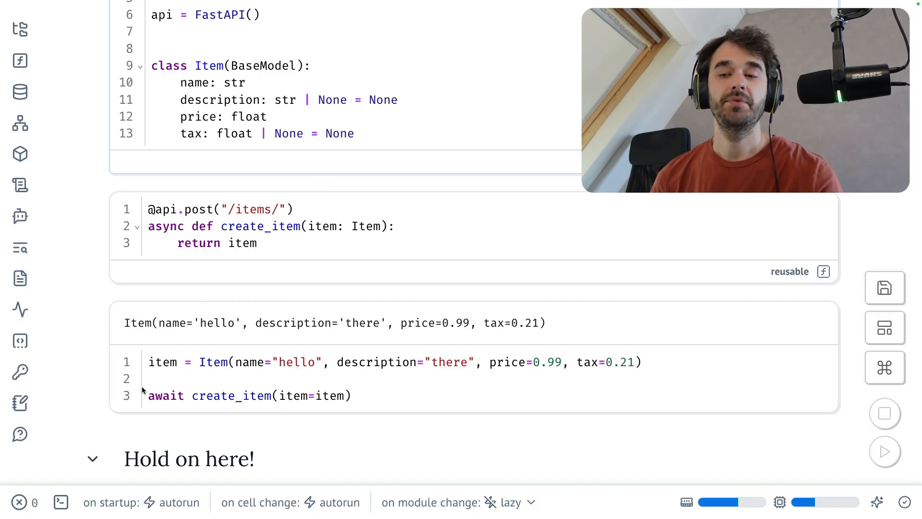
mouse_move(447, 311)
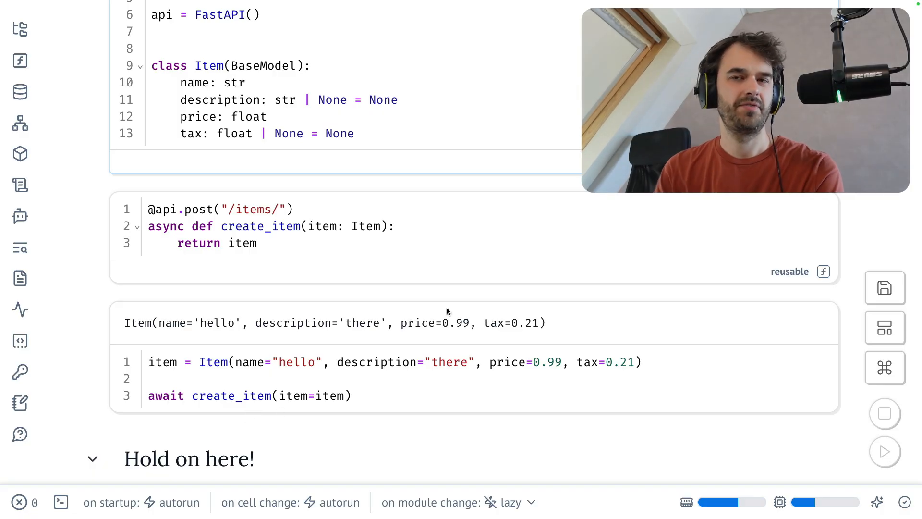
scroll(up, 3)
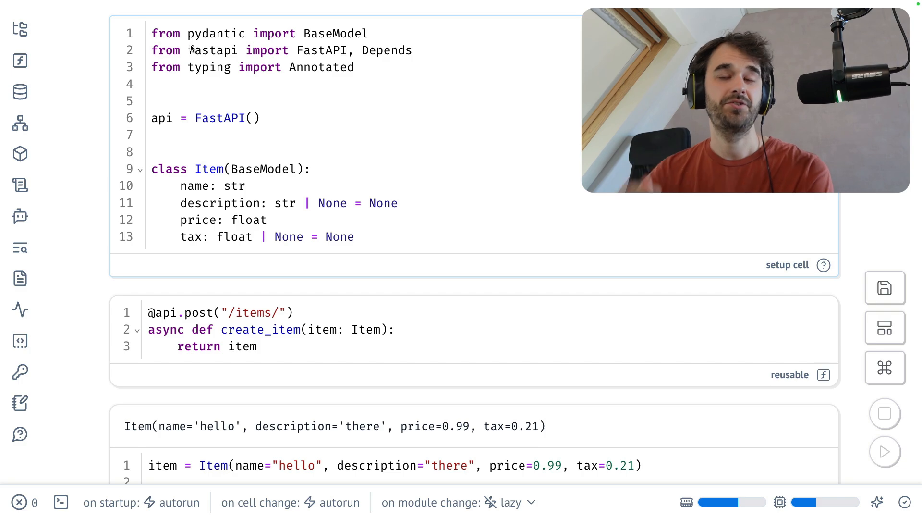
mouse_move(136, 69)
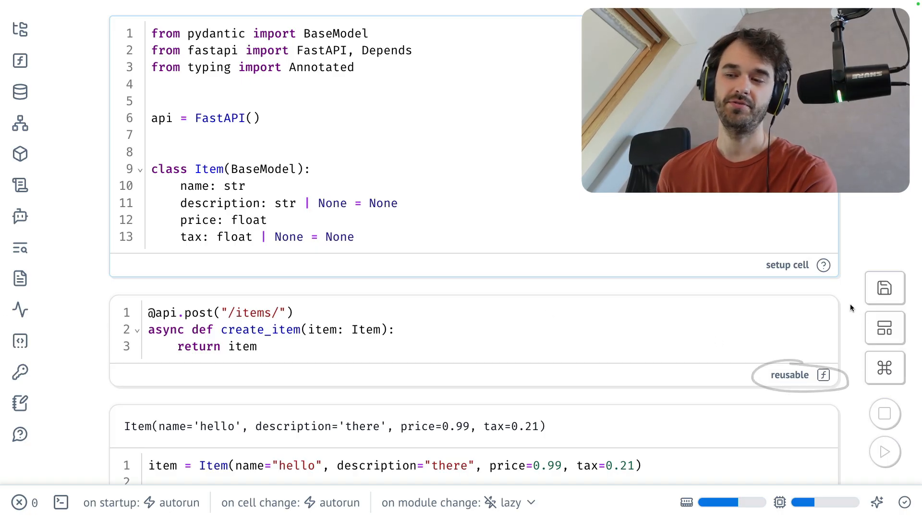
mouse_move(767, 400)
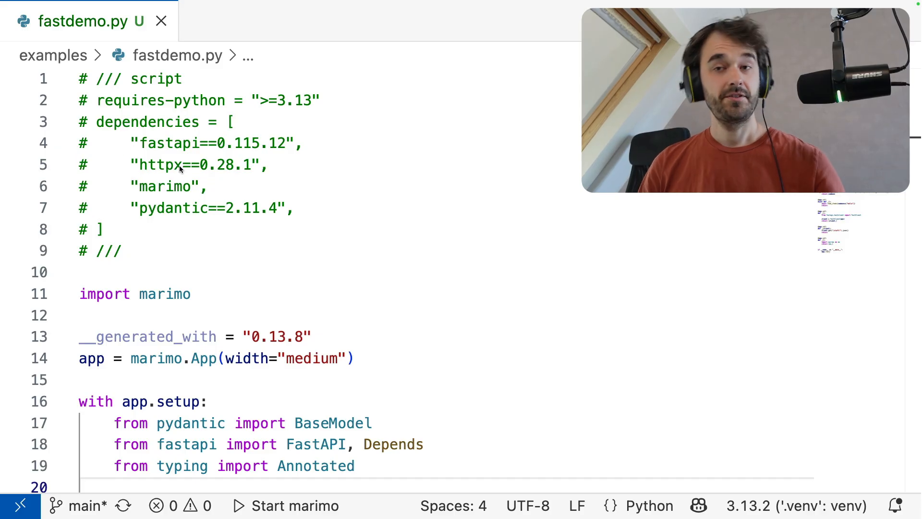
mouse_move(177, 282)
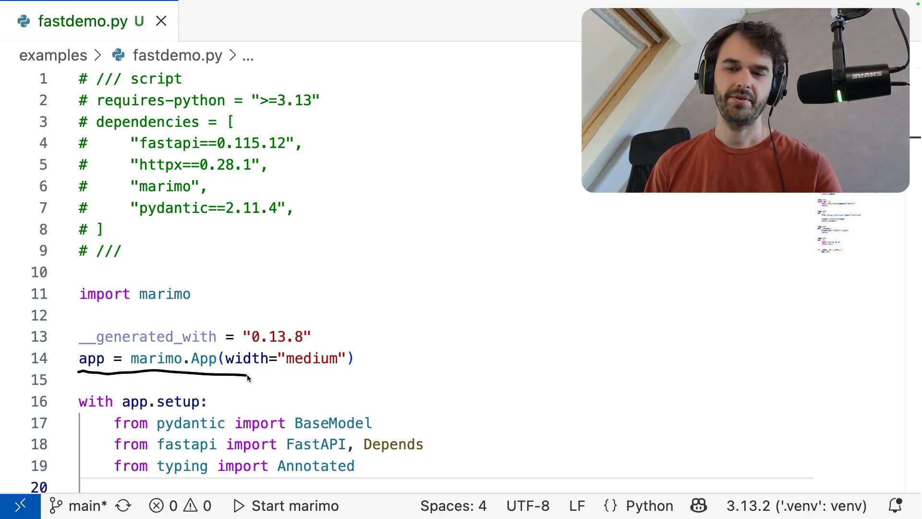
mouse_move(206, 358)
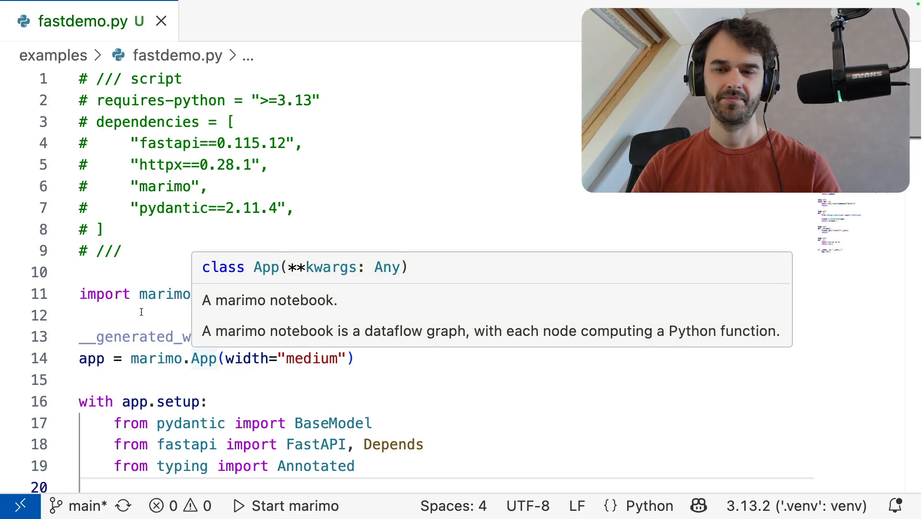
scroll(down, 3)
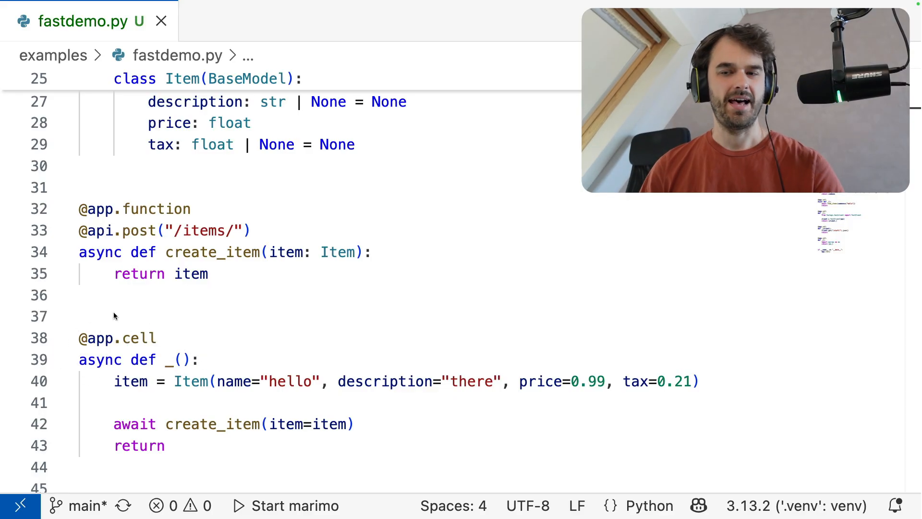
mouse_move(185, 330)
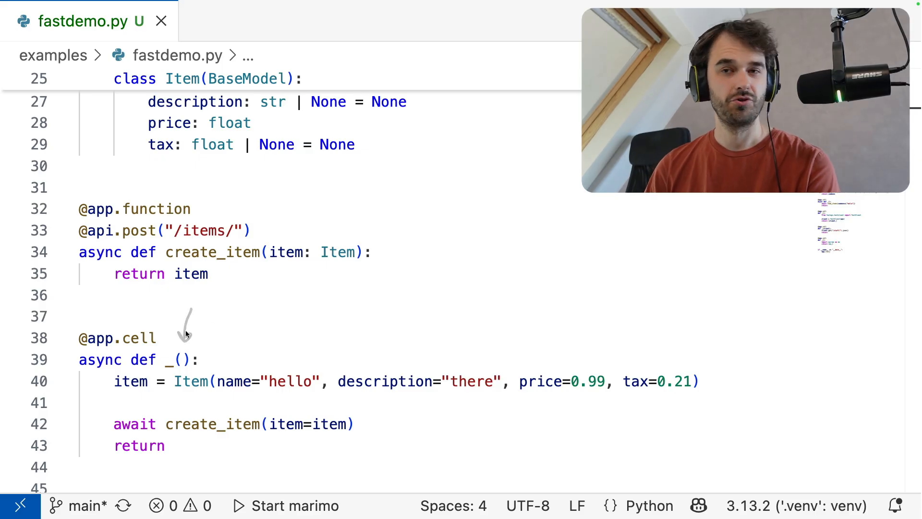
mouse_move(186, 333)
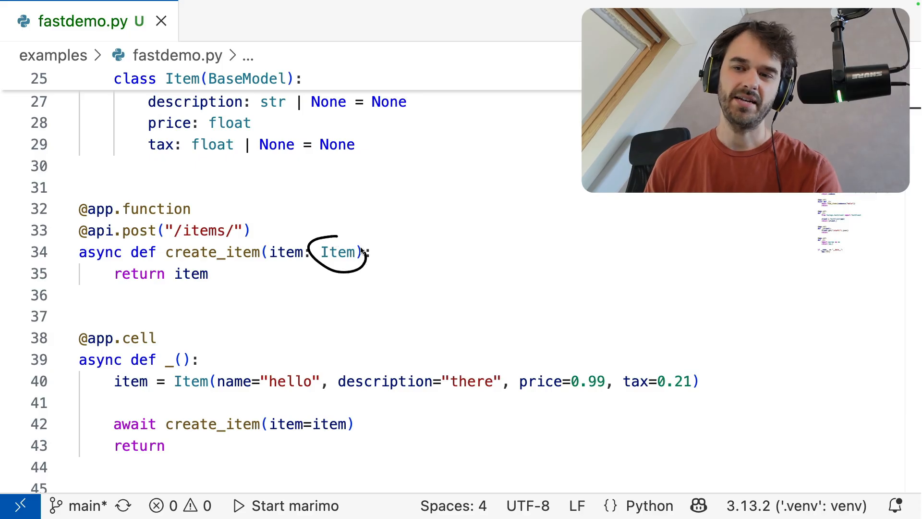
scroll(up, 3)
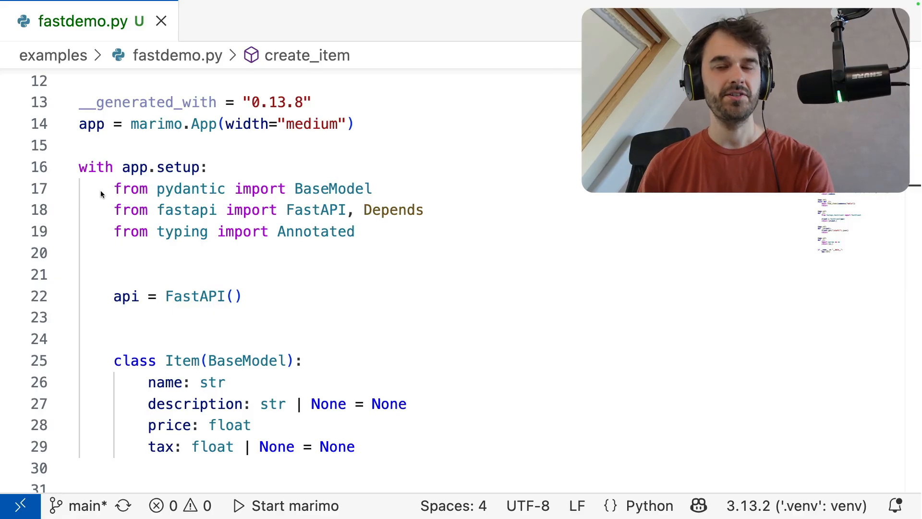
mouse_move(262, 178)
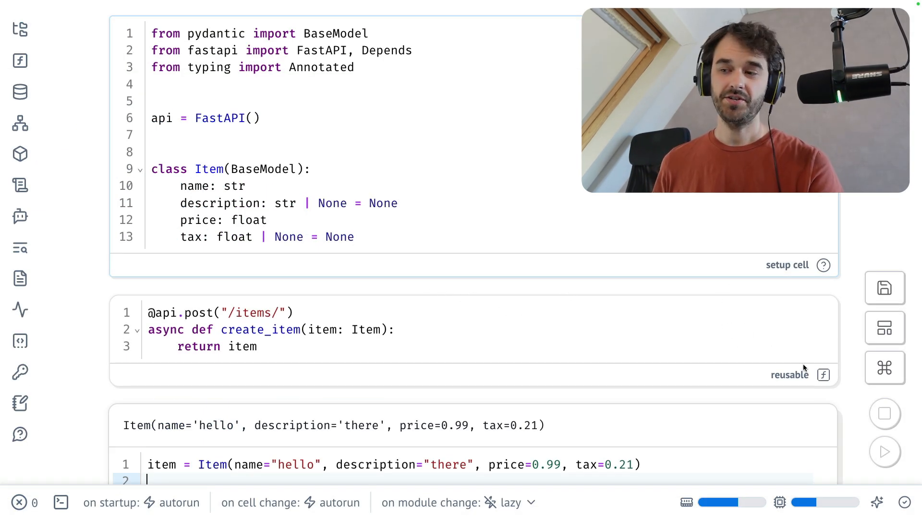
mouse_move(786, 356)
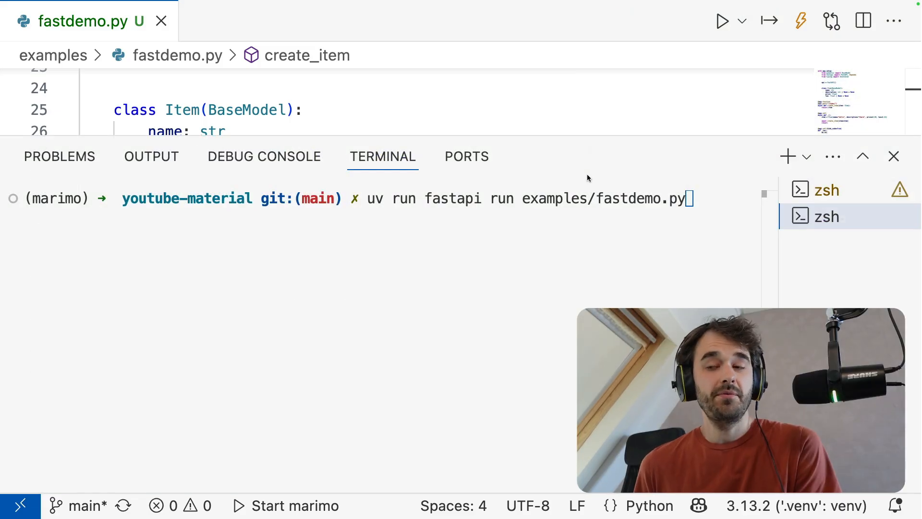
mouse_move(553, 200)
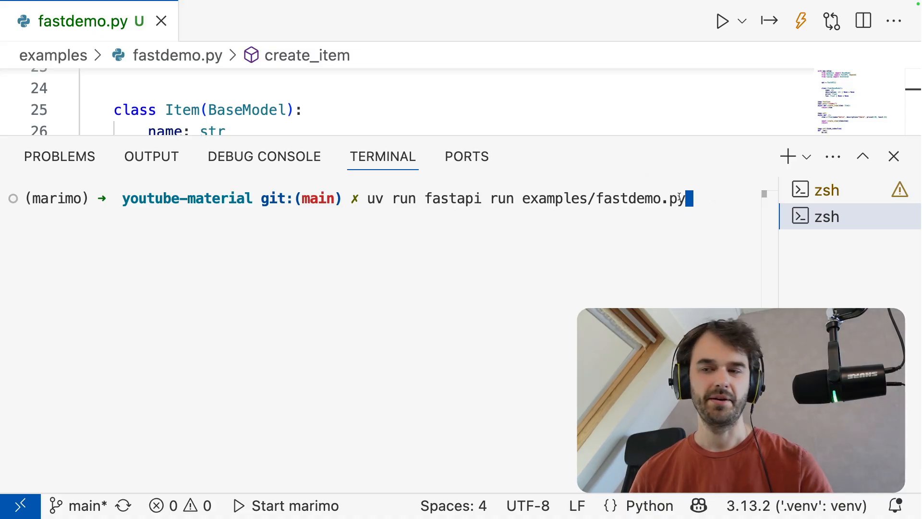
- Run 'uv run fastapi run examples/fastdemo.py' and open the server's /docs page
key(Return)
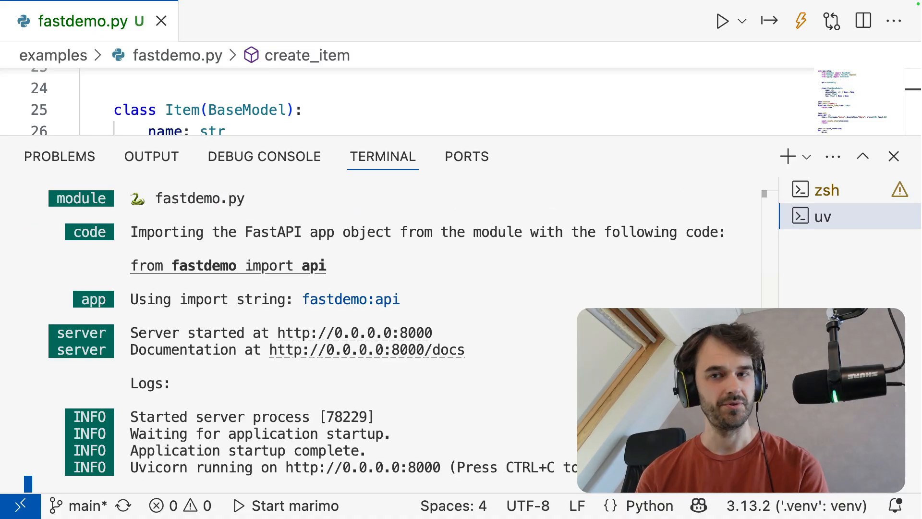
mouse_move(415, 340)
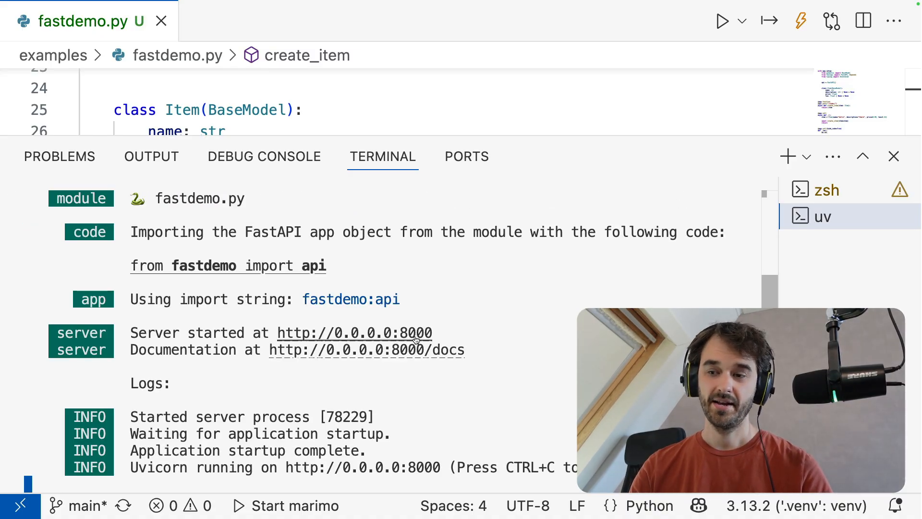
click(365, 350)
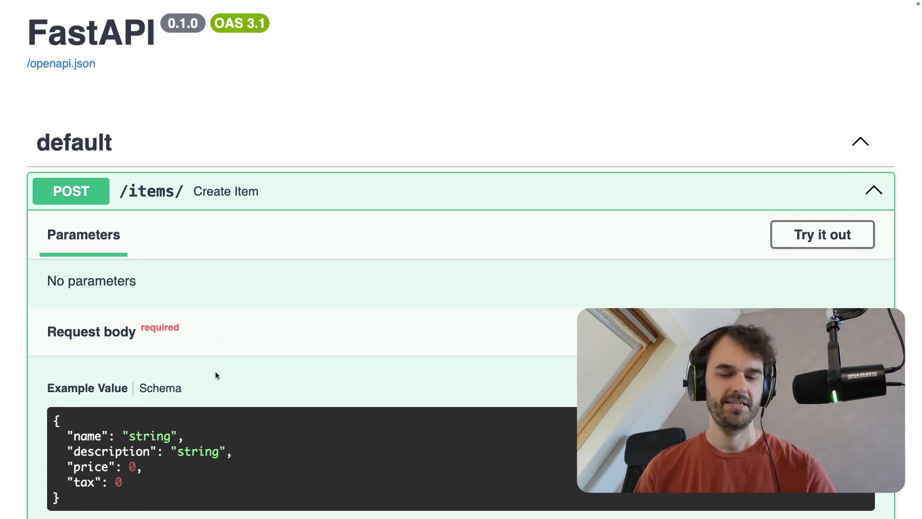
mouse_move(364, 99)
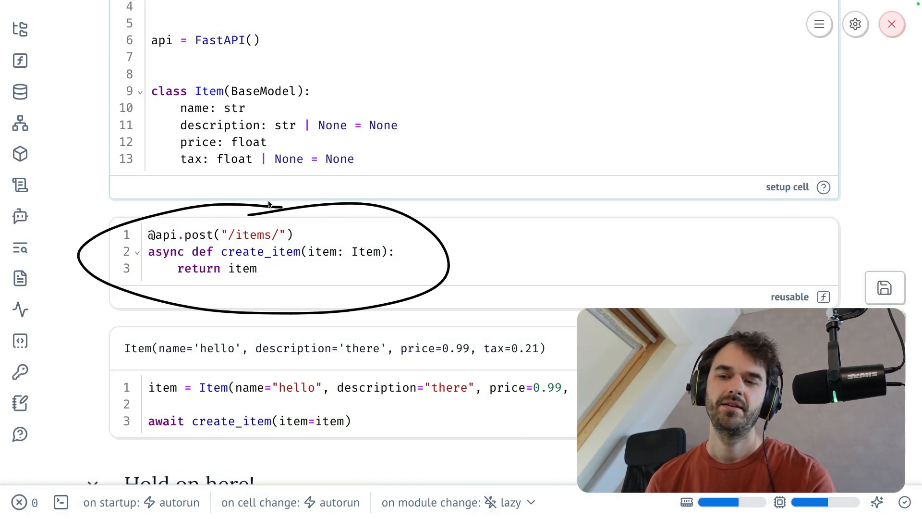
mouse_move(543, 194)
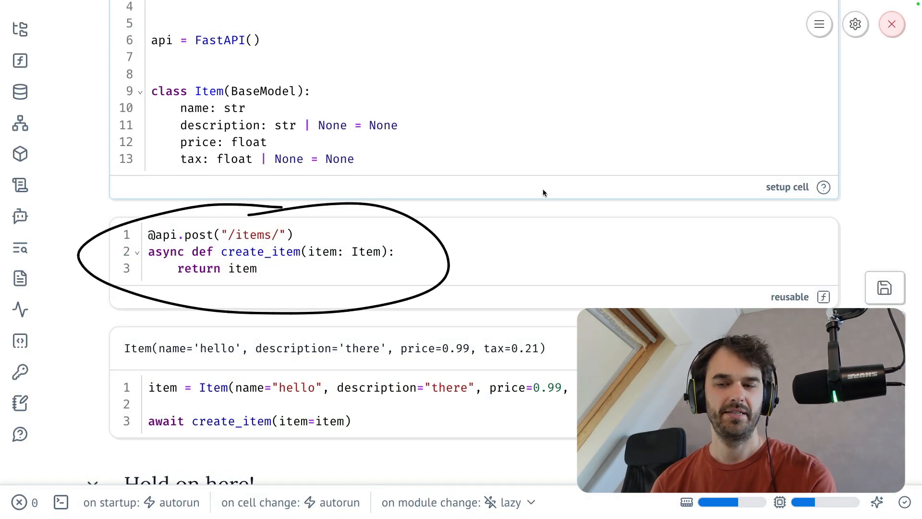
mouse_move(408, 320)
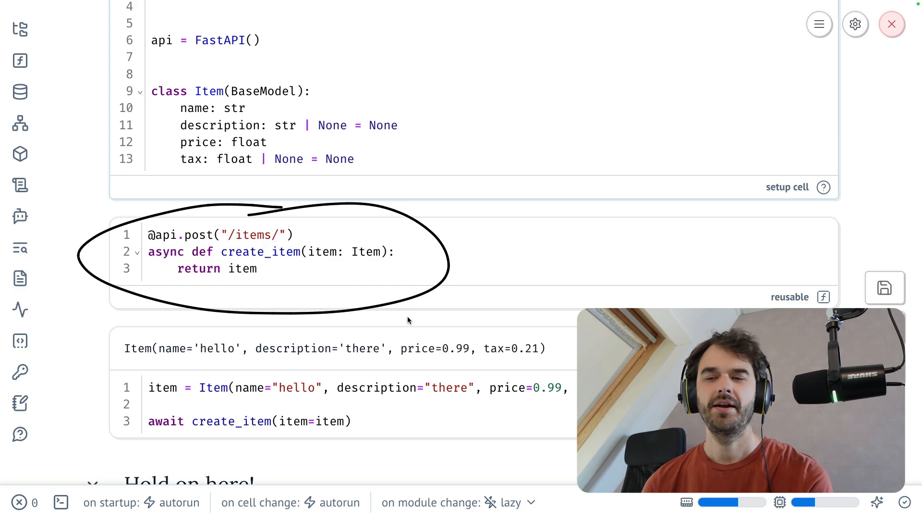
mouse_move(344, 280)
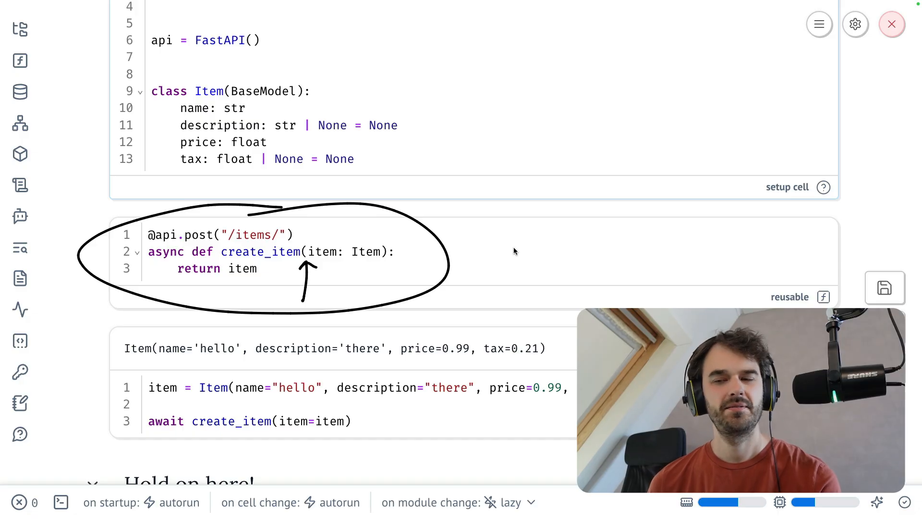
mouse_move(344, 243)
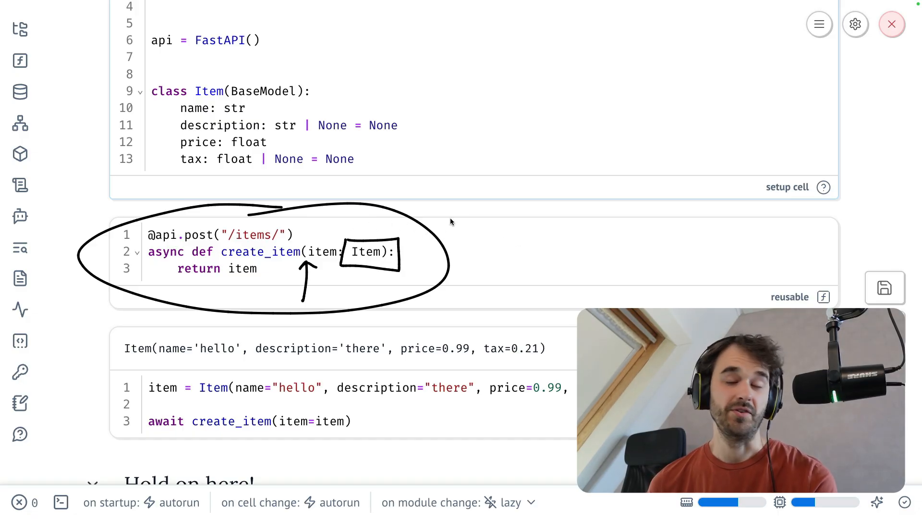
mouse_move(527, 142)
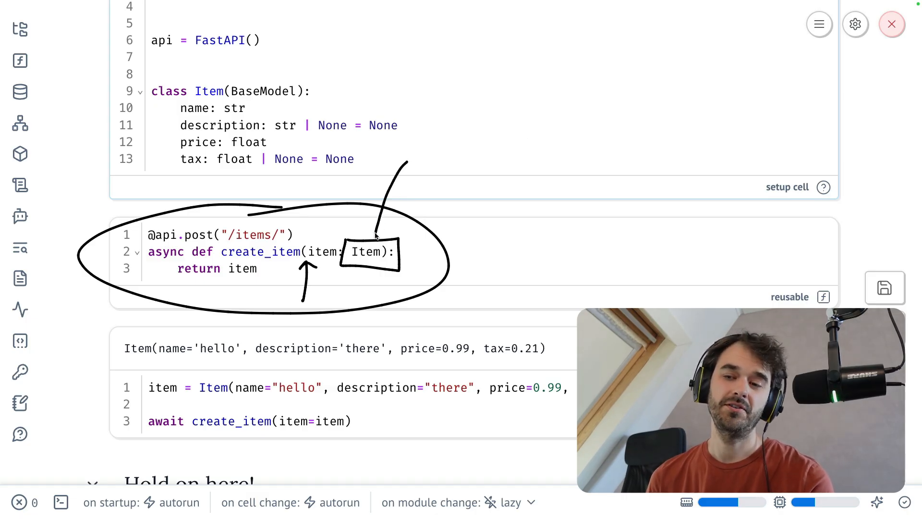
- Scroll down to common_parameters, the Depends-annotated GET /stuff/ route and the TestClient cell
scroll(down, 3)
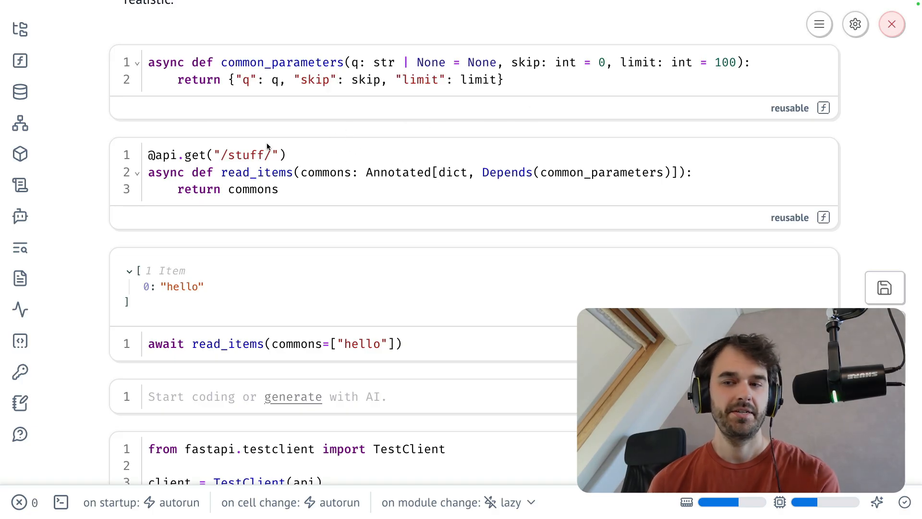
mouse_move(234, 159)
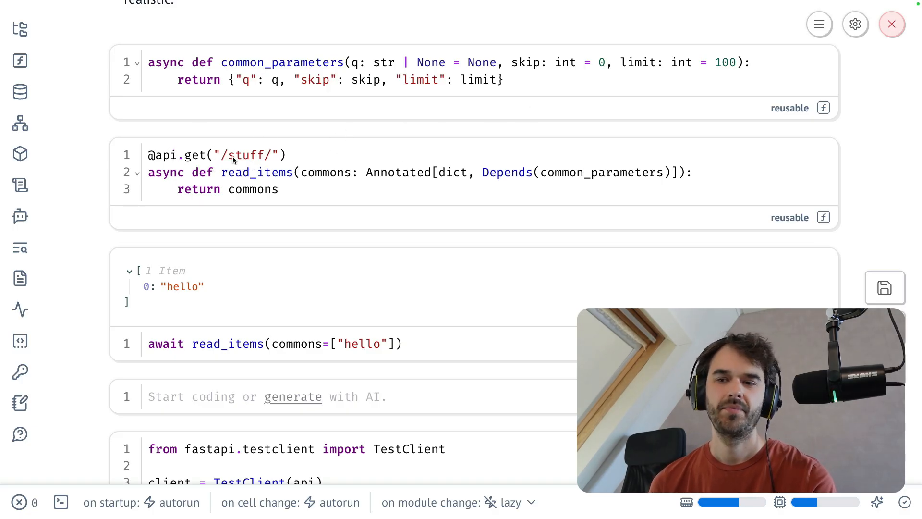
mouse_move(388, 160)
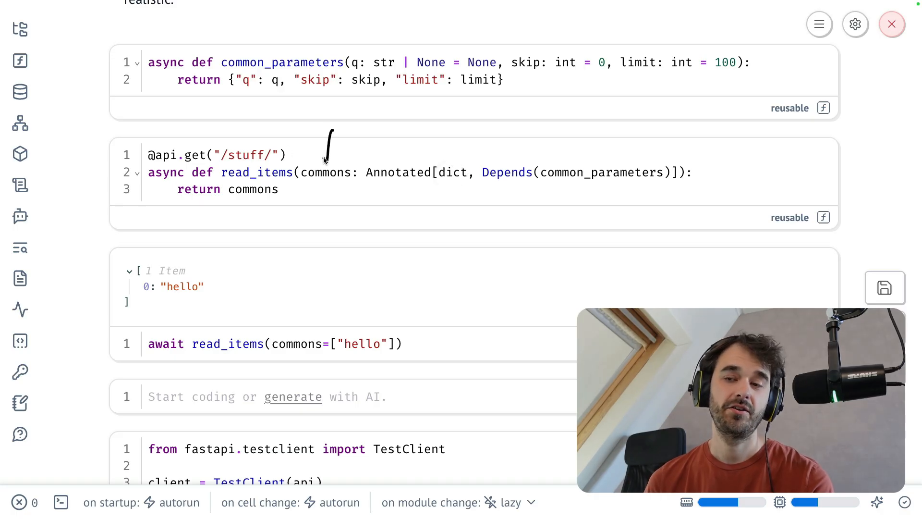
mouse_move(509, 184)
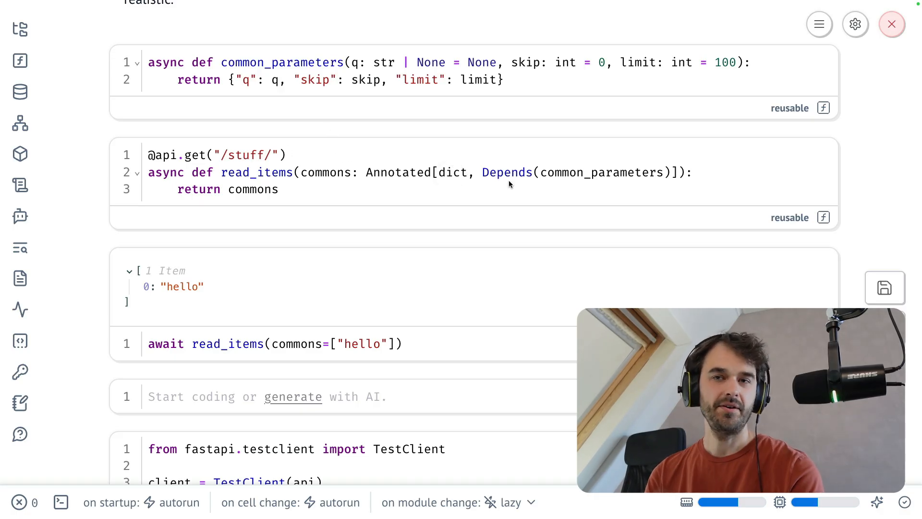
mouse_move(454, 144)
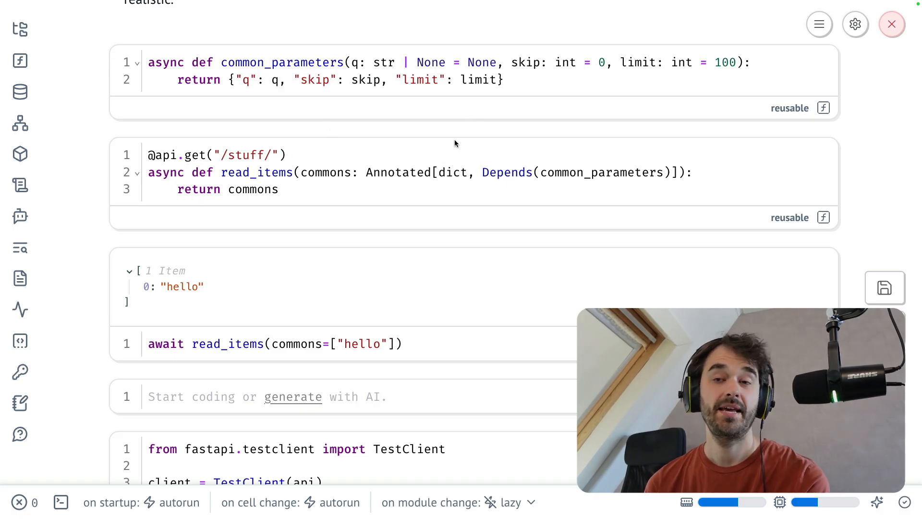
mouse_move(639, 153)
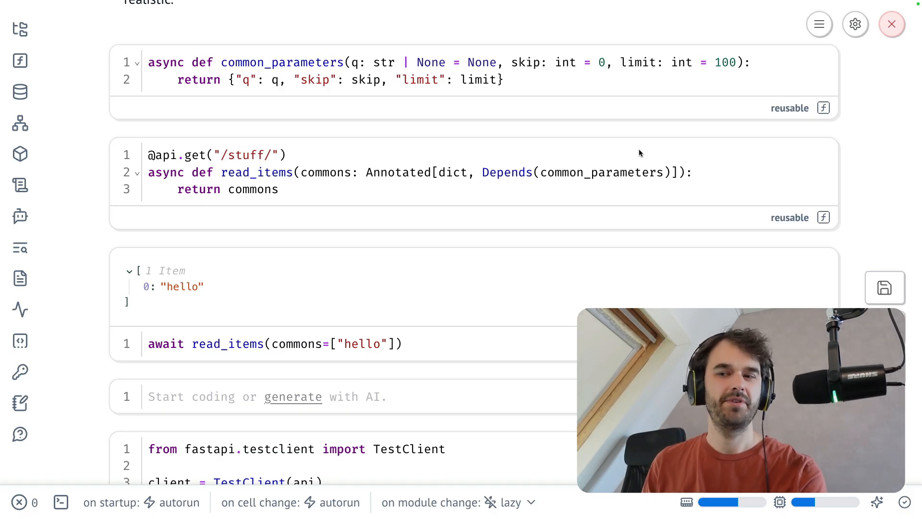
mouse_move(453, 159)
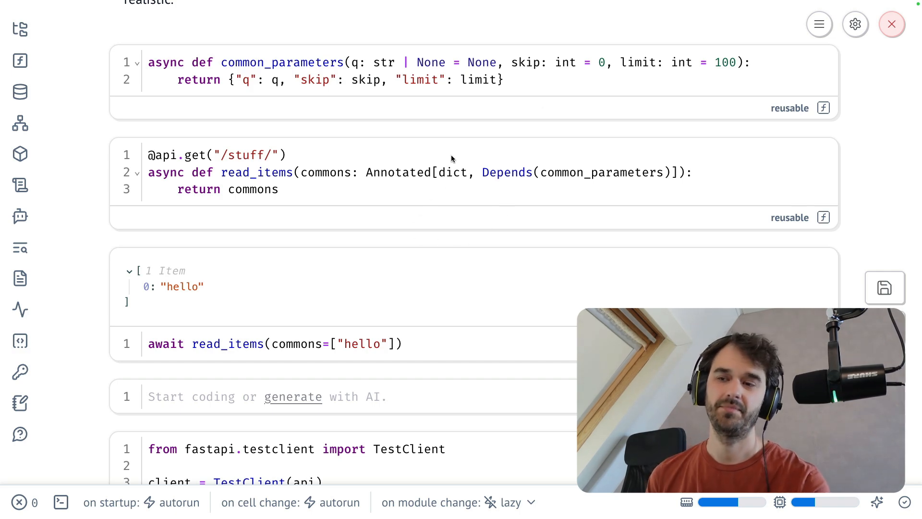
mouse_move(623, 104)
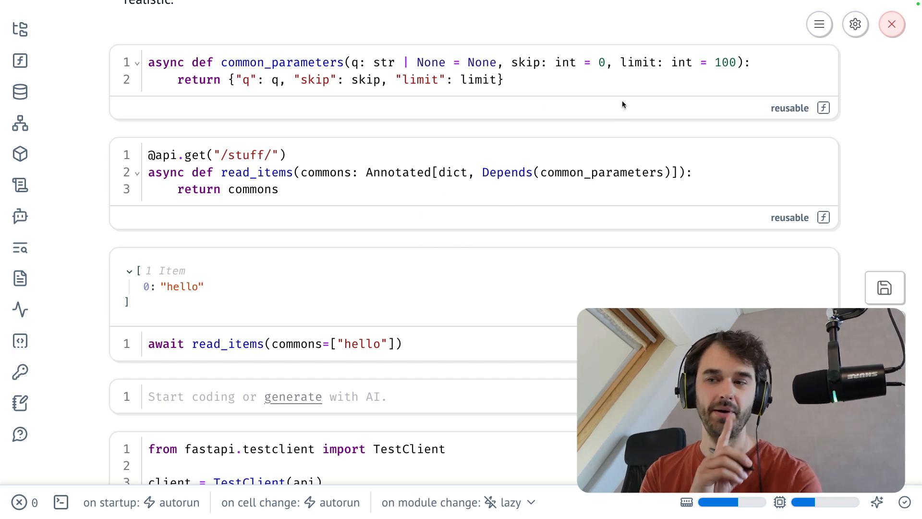
mouse_move(529, 155)
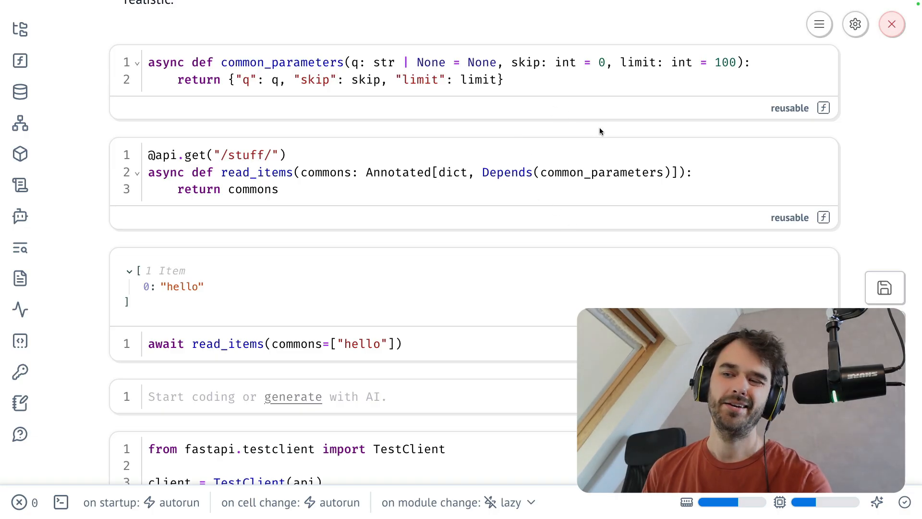
mouse_move(647, 145)
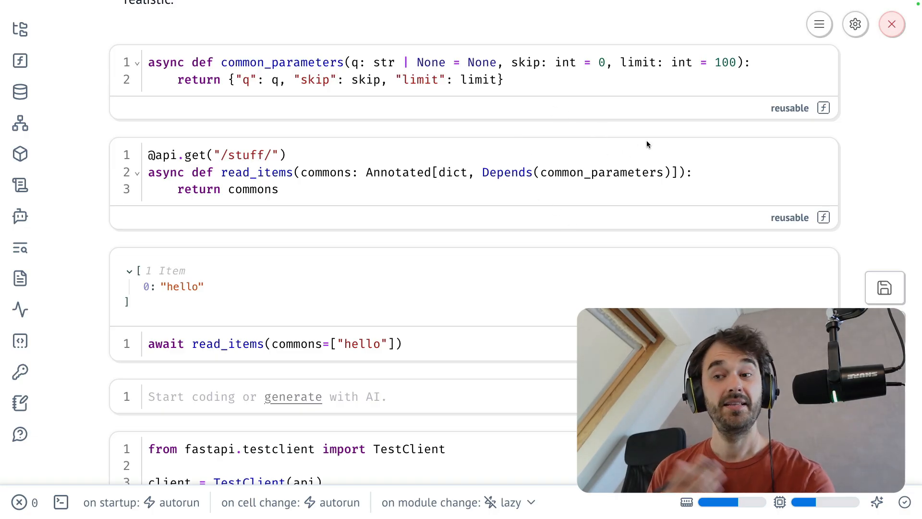
mouse_move(453, 163)
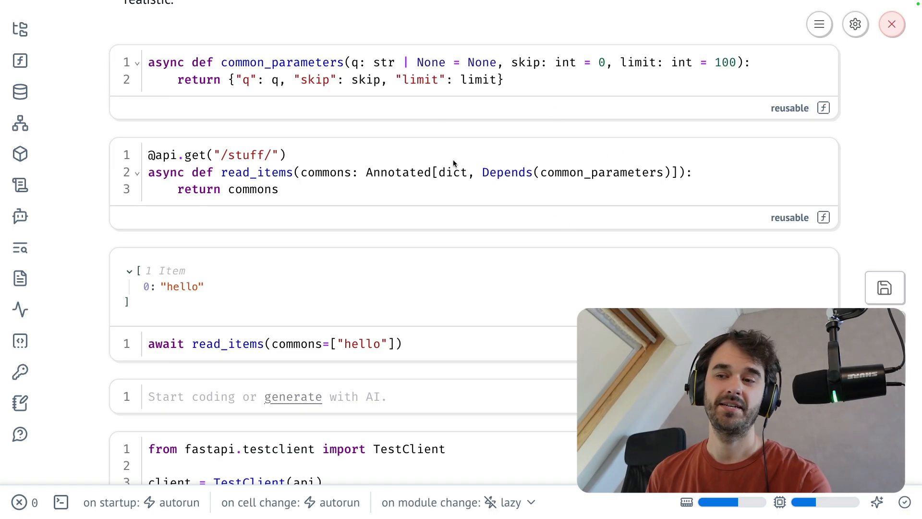
mouse_move(399, 104)
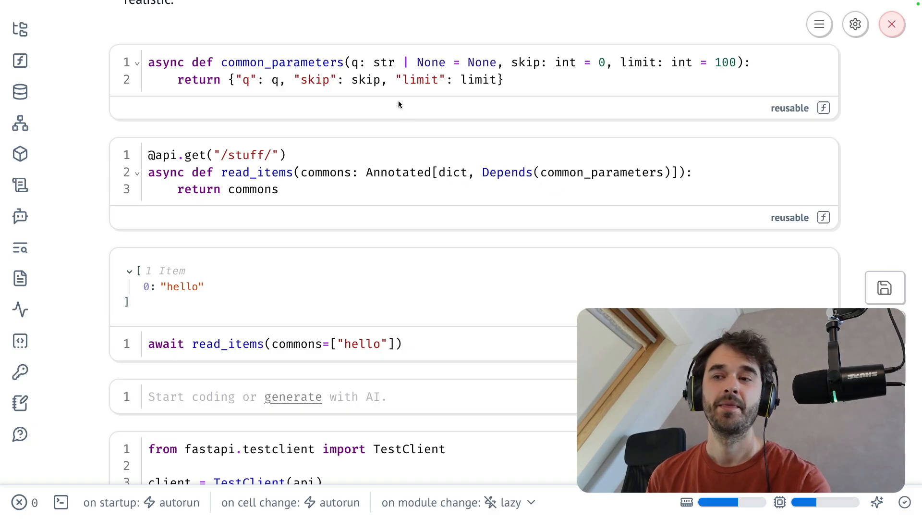
mouse_move(234, 97)
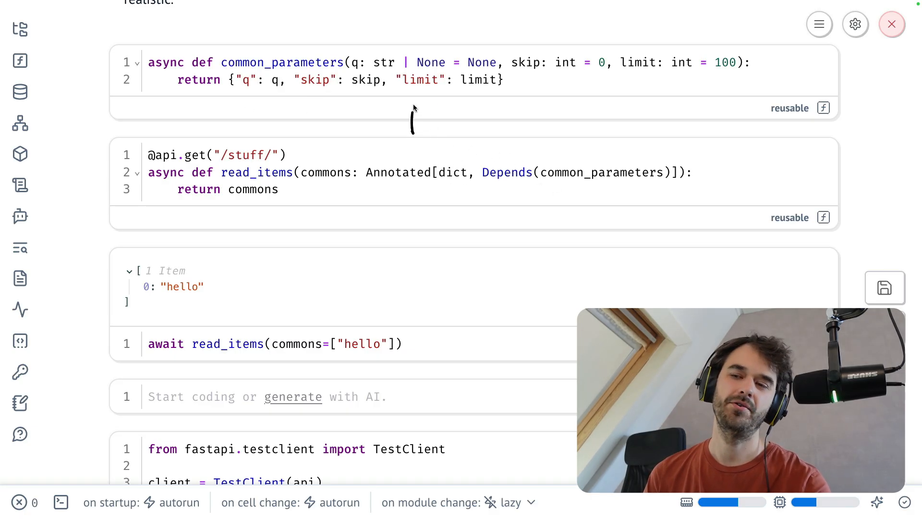
mouse_move(311, 23)
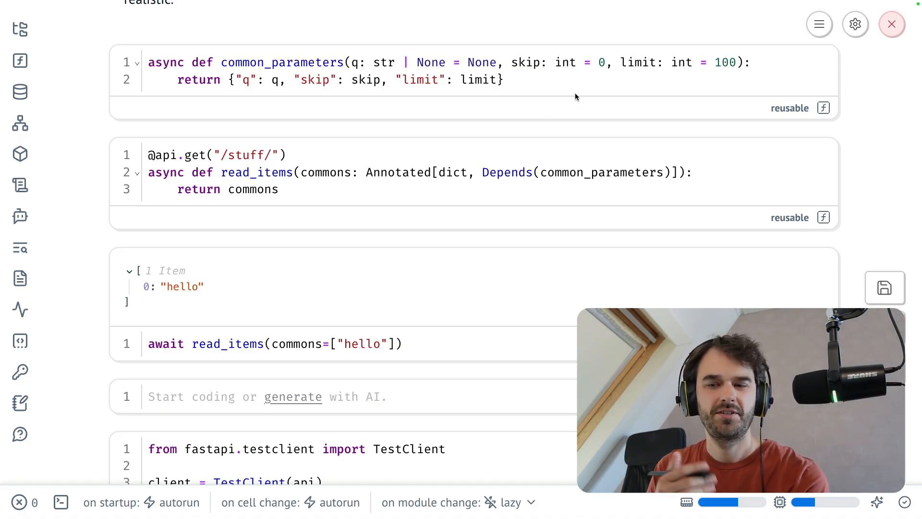
mouse_move(264, 183)
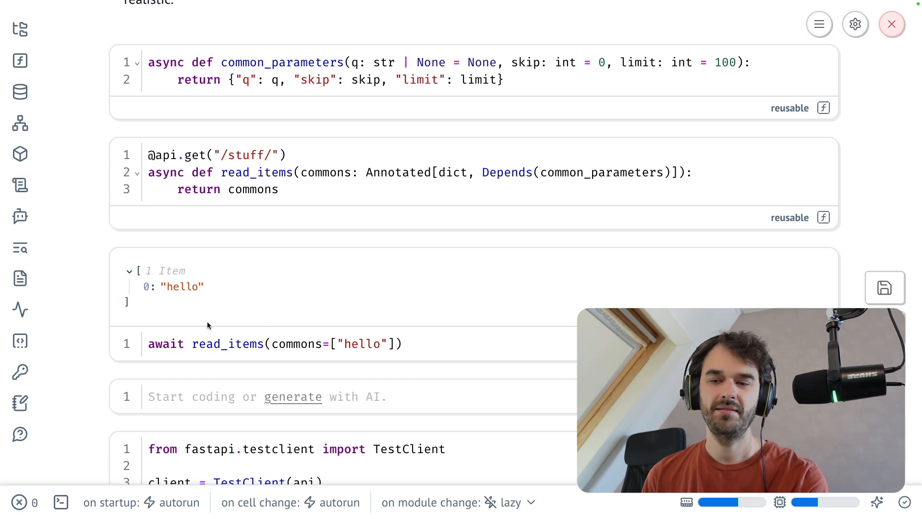
mouse_move(321, 192)
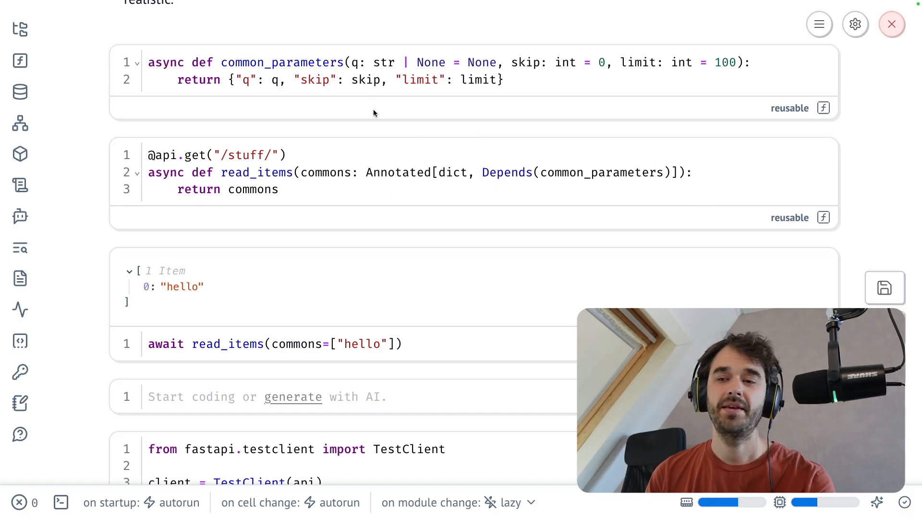
mouse_move(415, 172)
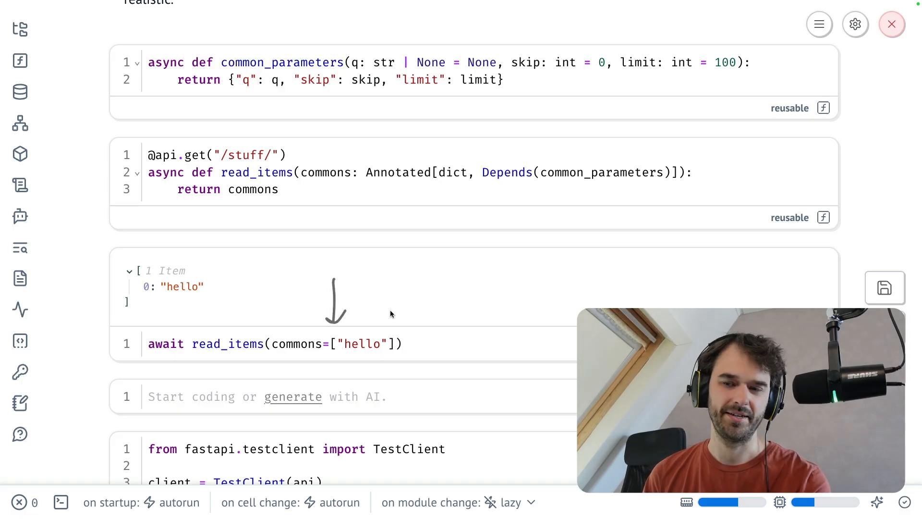
mouse_move(495, 363)
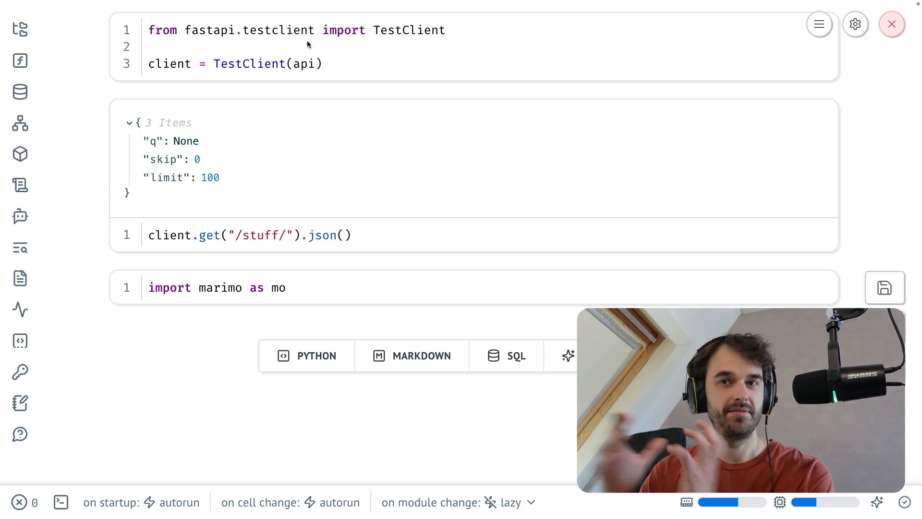
mouse_move(225, 56)
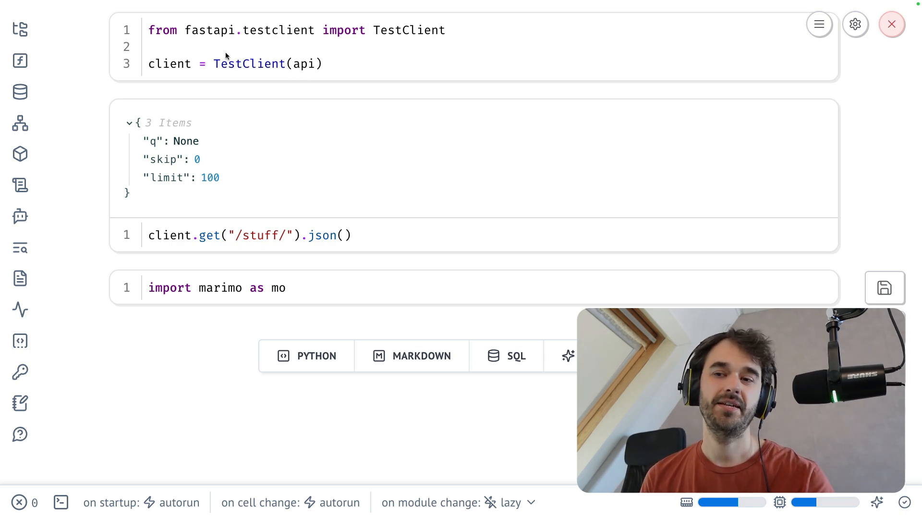
mouse_move(268, 260)
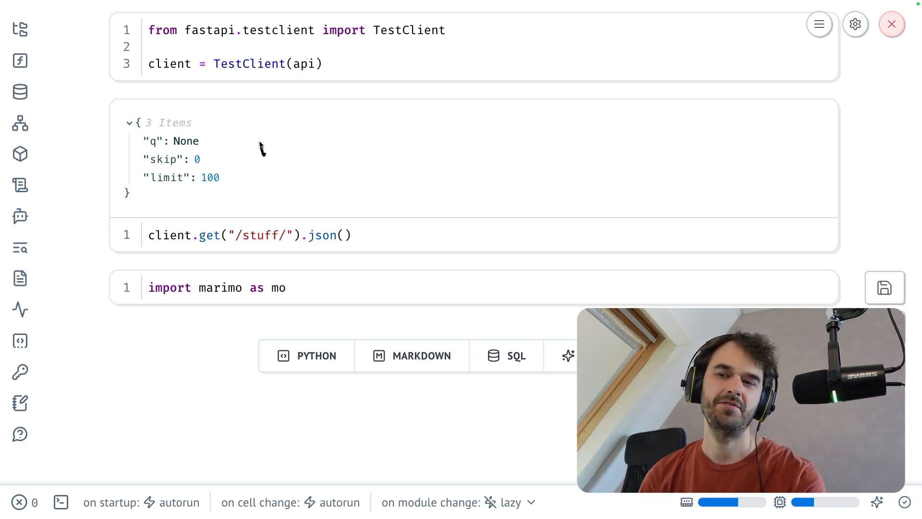
mouse_move(437, 121)
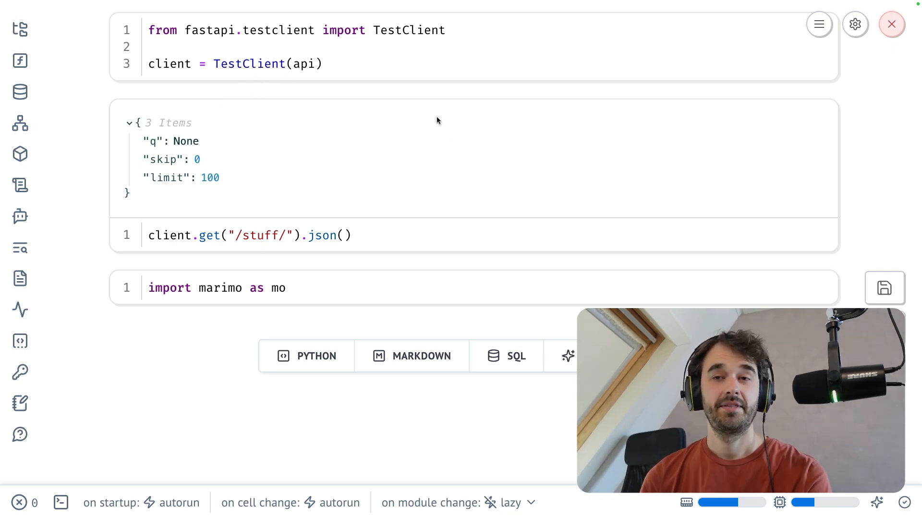